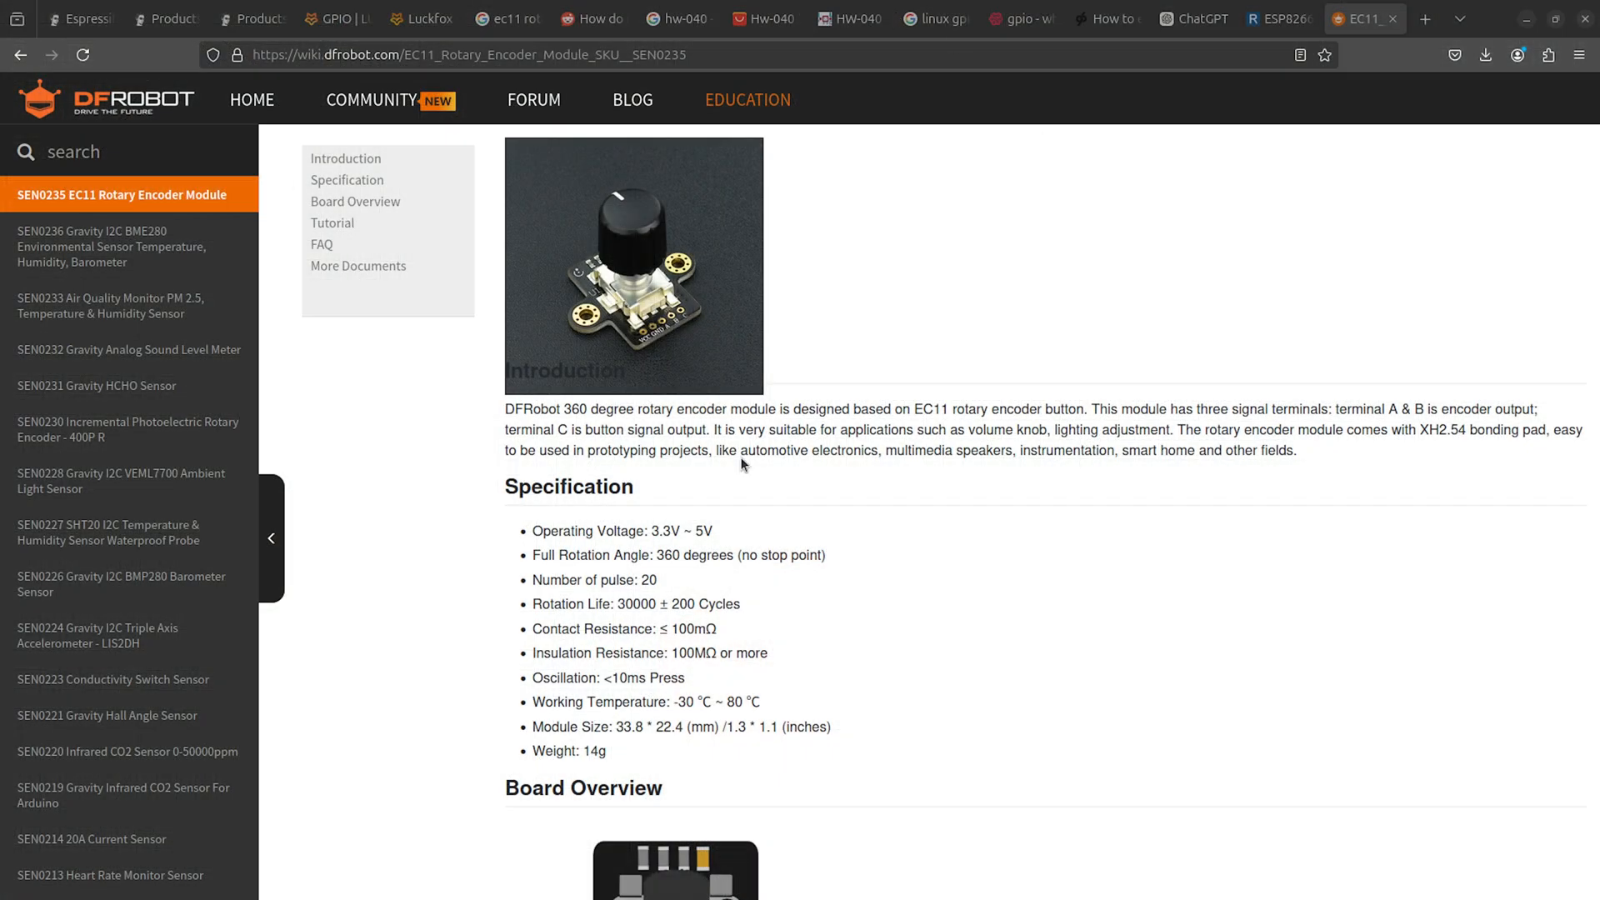
mouse_move(376, 127)
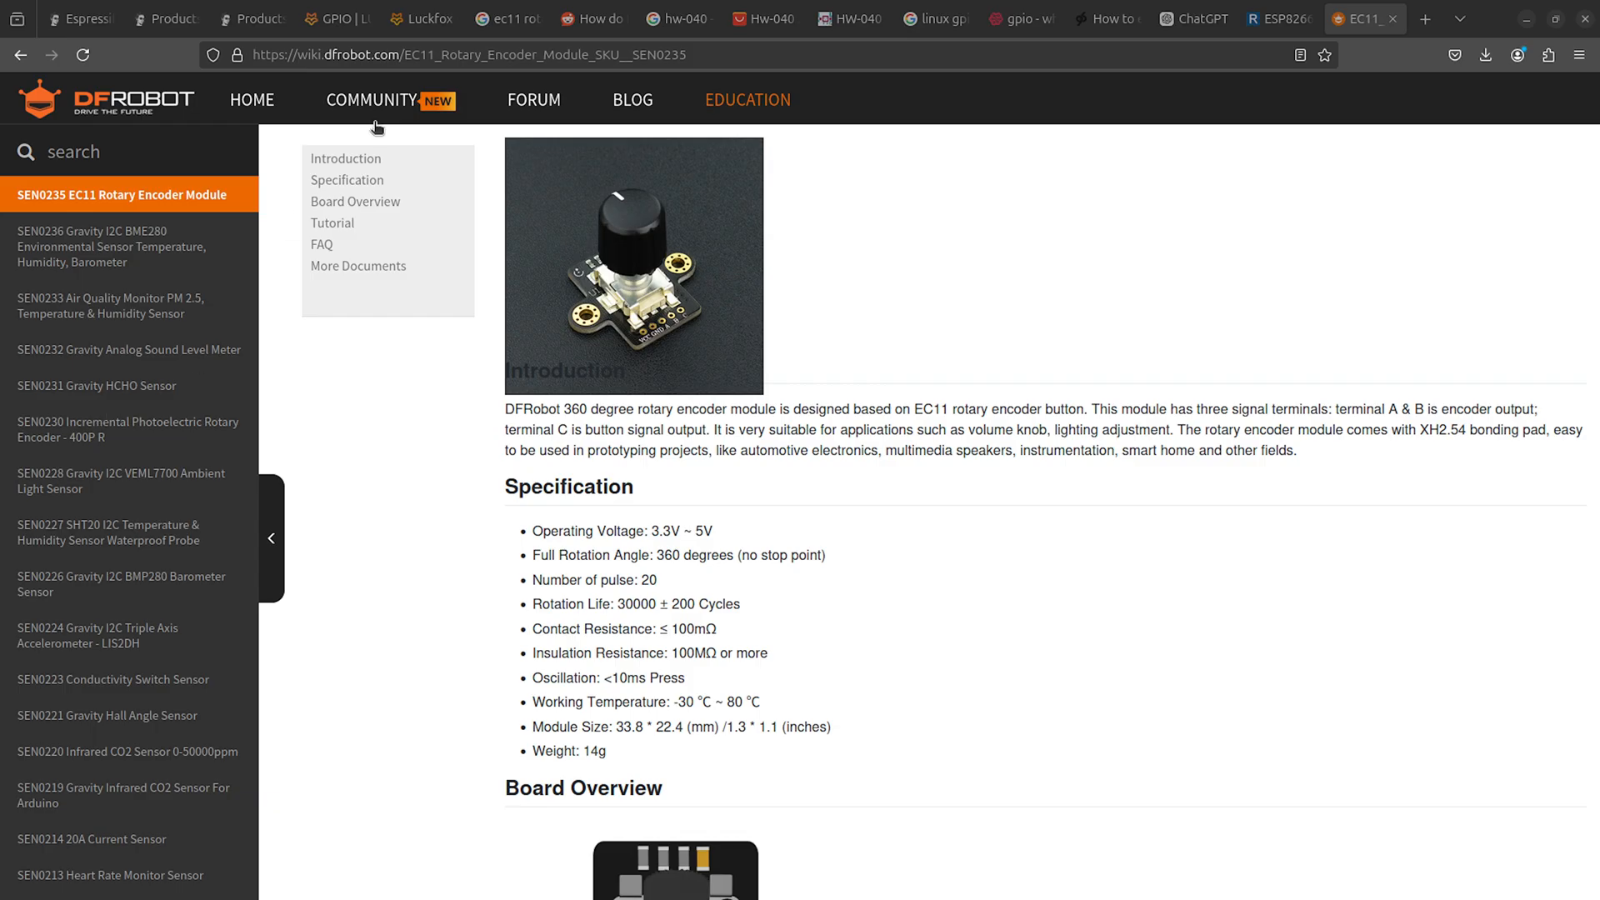
mouse_move(535, 804)
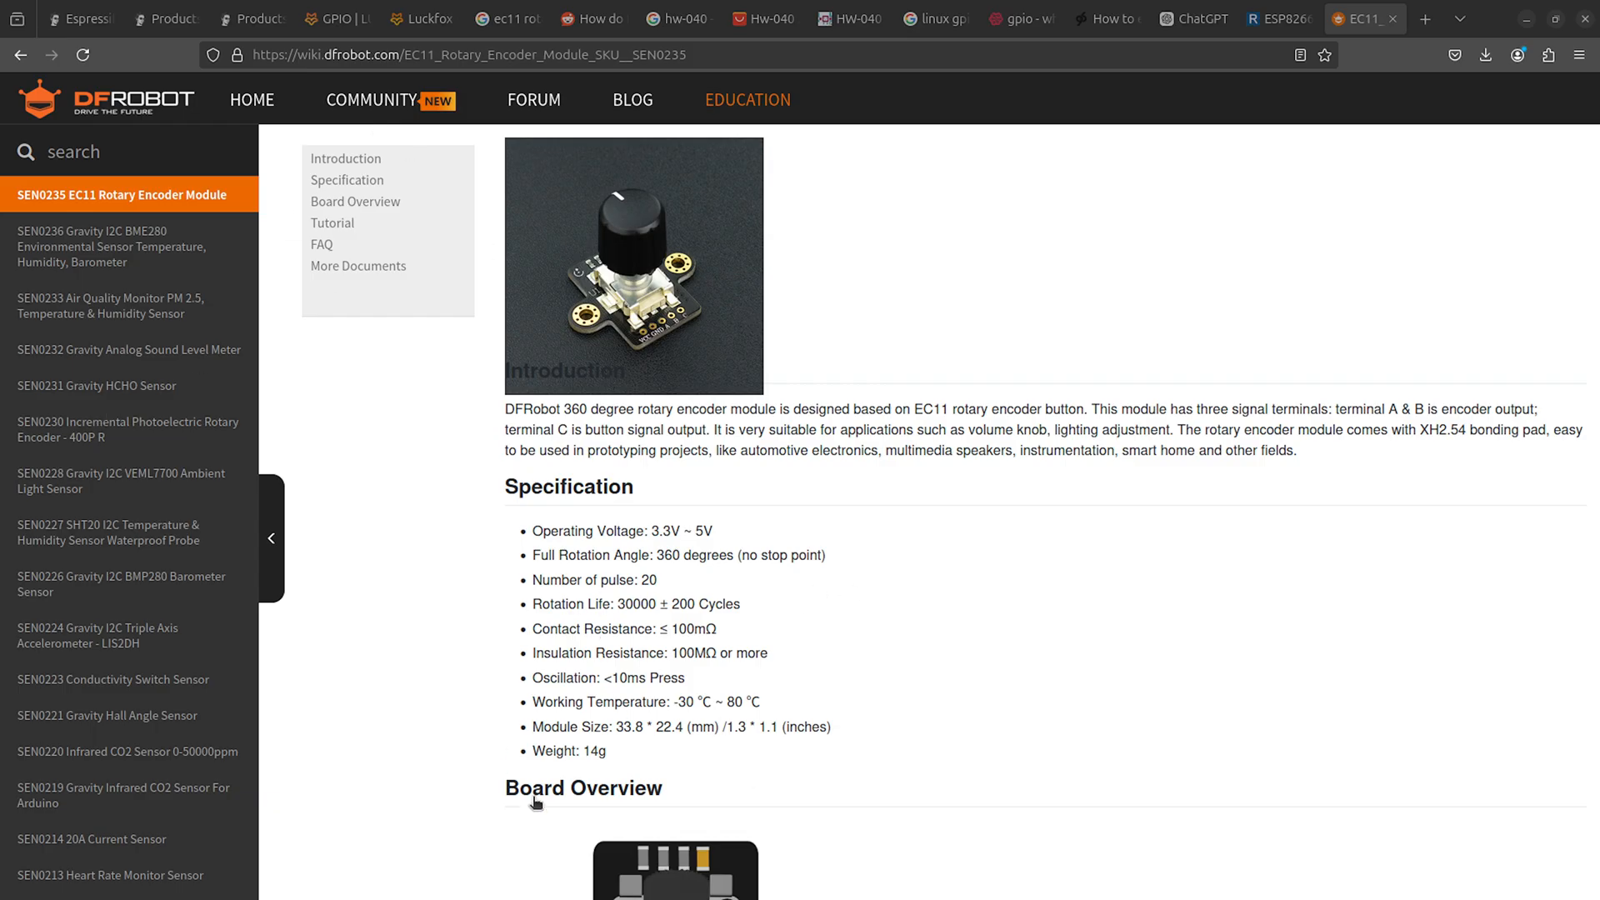
mouse_move(386, 683)
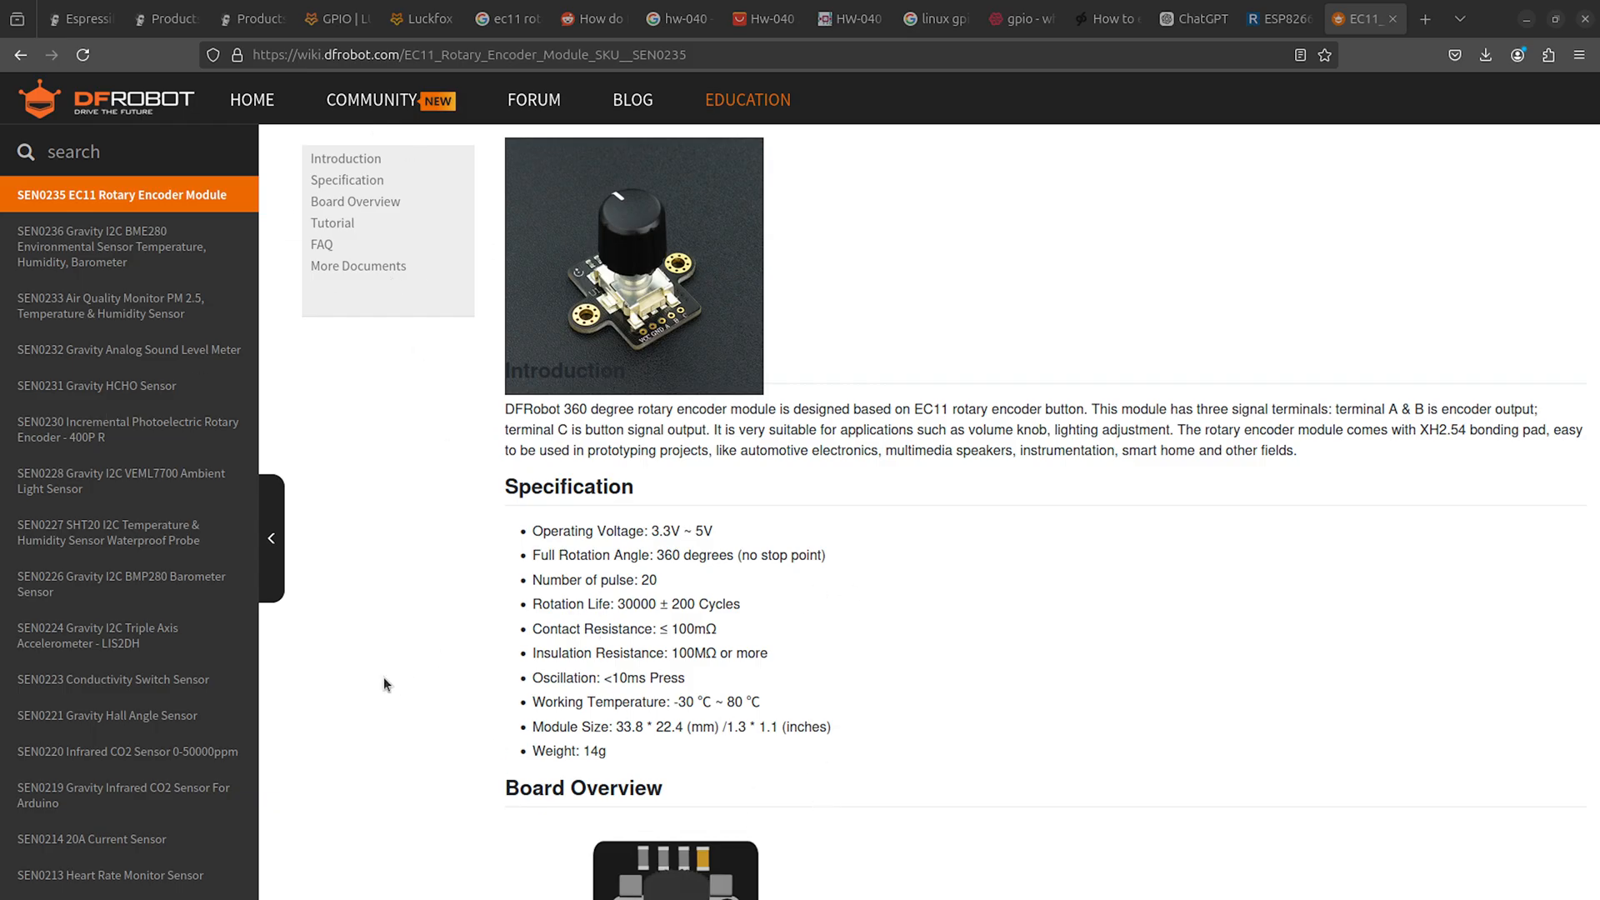
mouse_move(801, 676)
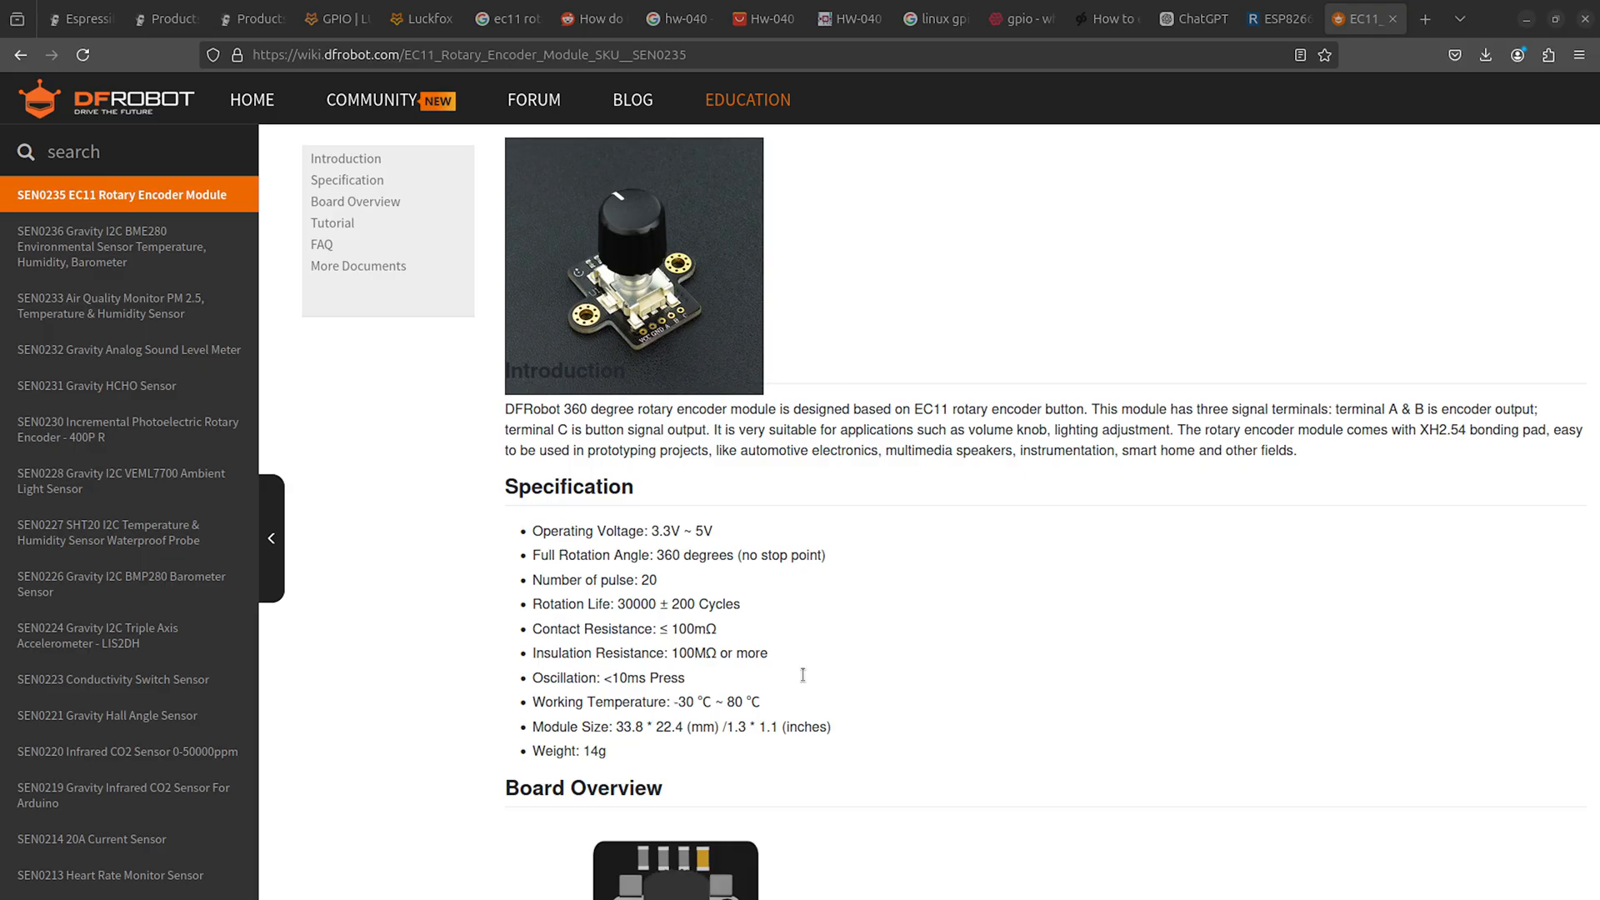
mouse_move(41, 236)
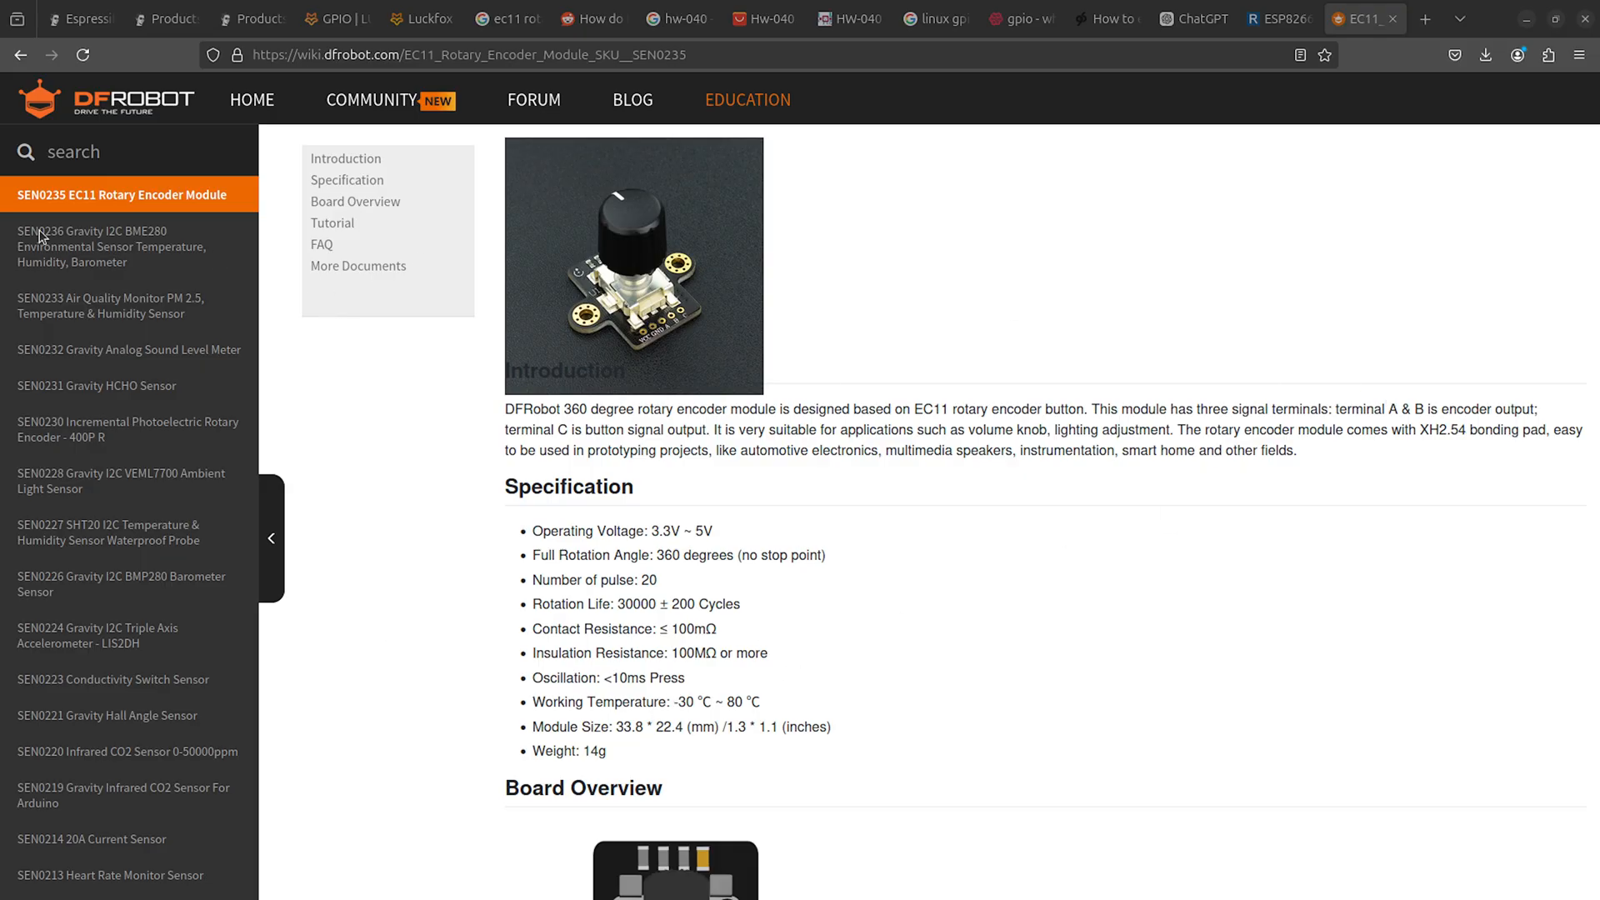